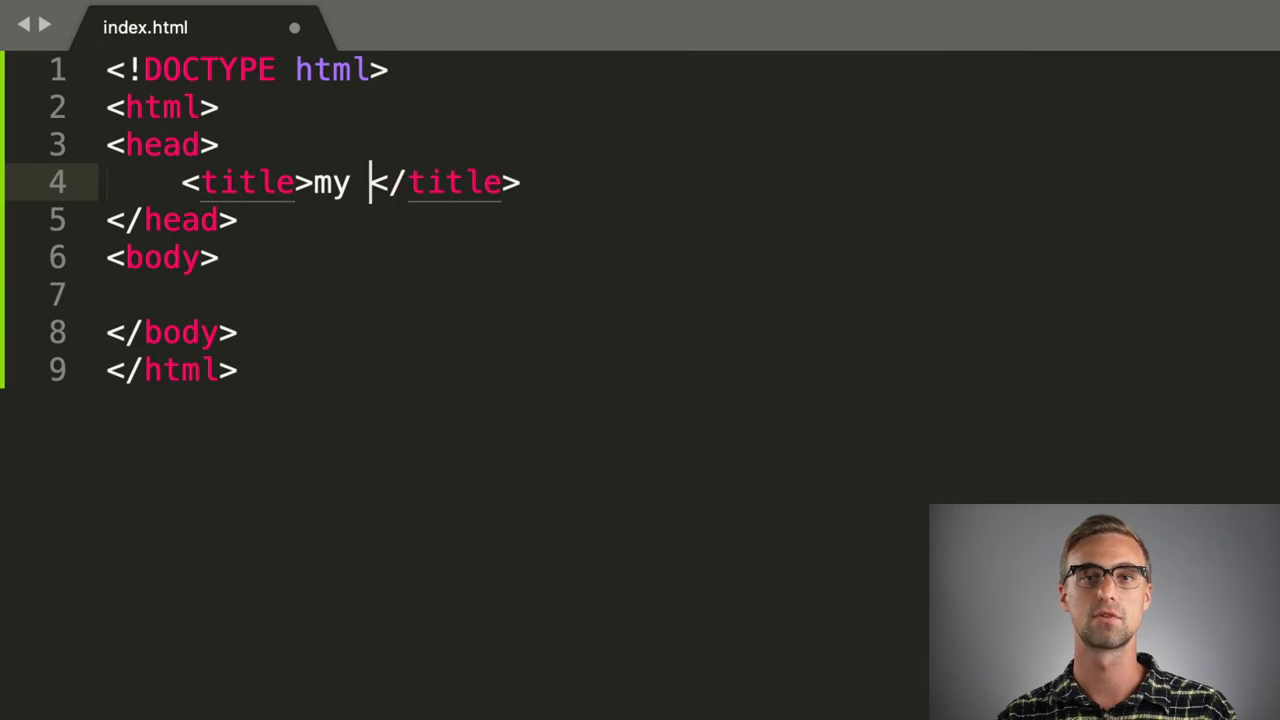
# Complete the page title to read "my map" inside the title tag
pyautogui.write('maptiler.com/maps/')
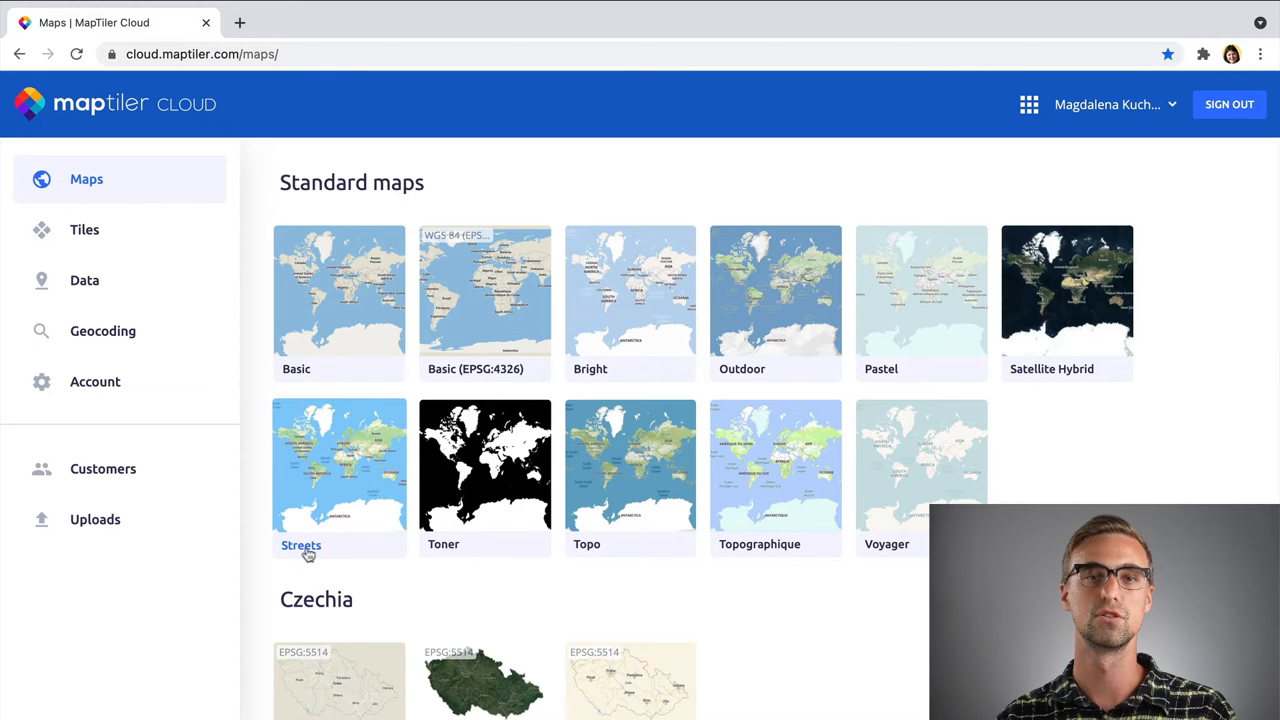
# Show the Streets map's MapLibre GL JS "Use map" section with its script and stylesheet links
pyautogui.click(340, 478)
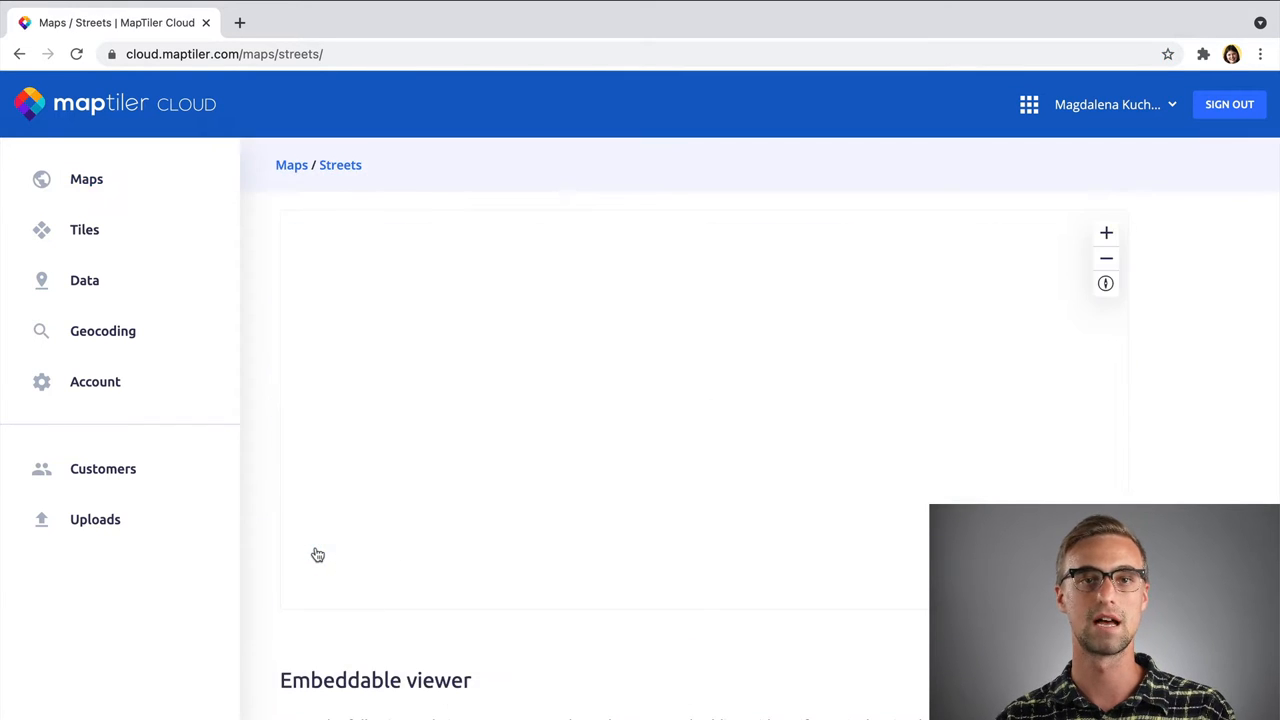
pyautogui.scroll(-3)
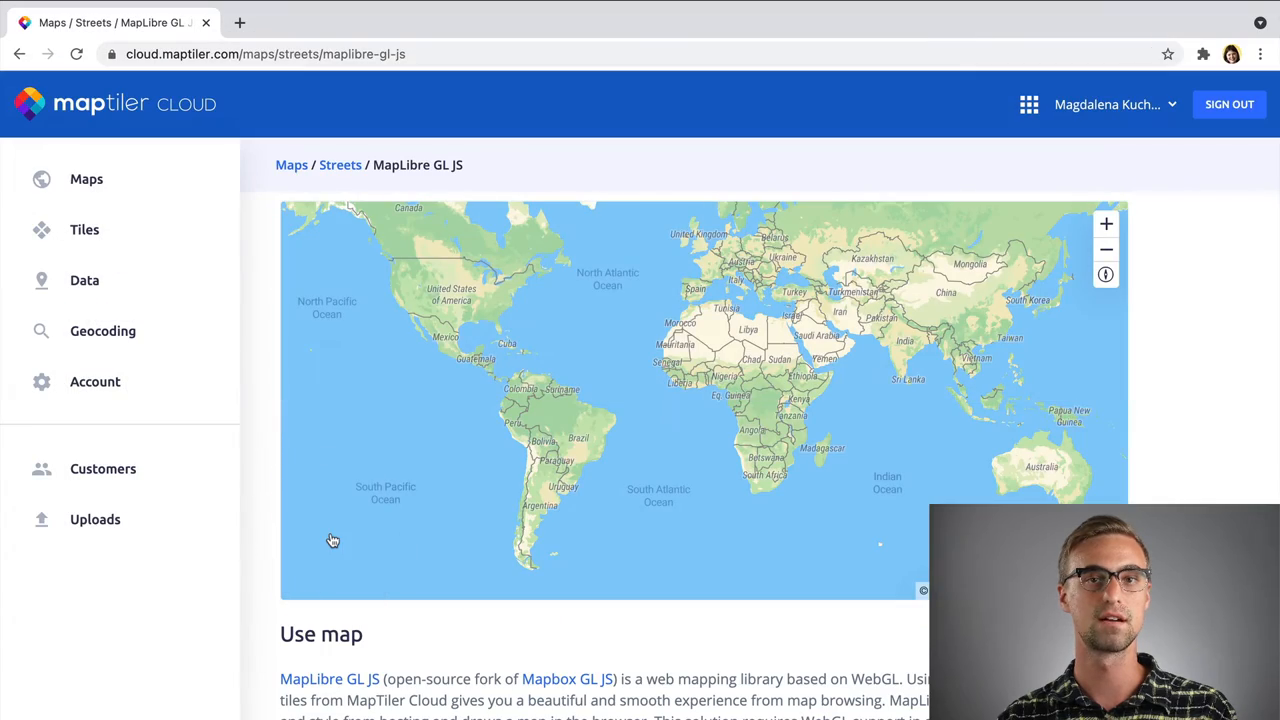
pyautogui.scroll(-3)
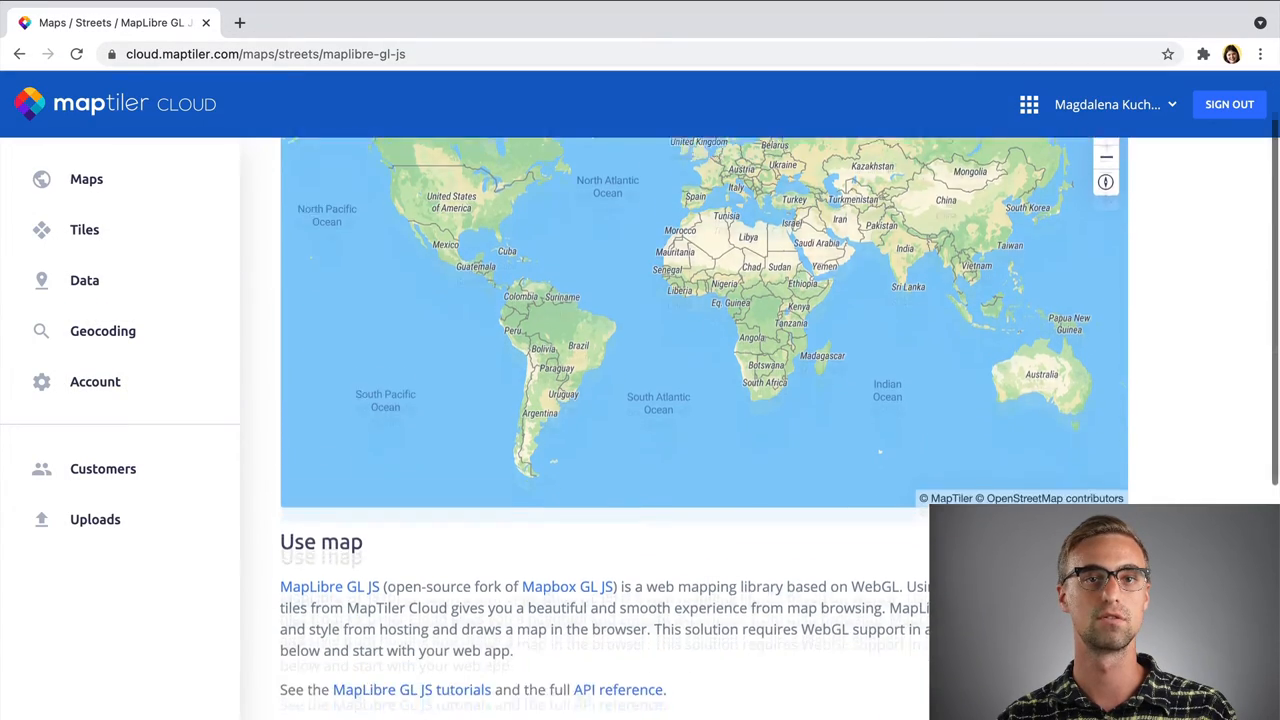
pyautogui.scroll(-3)
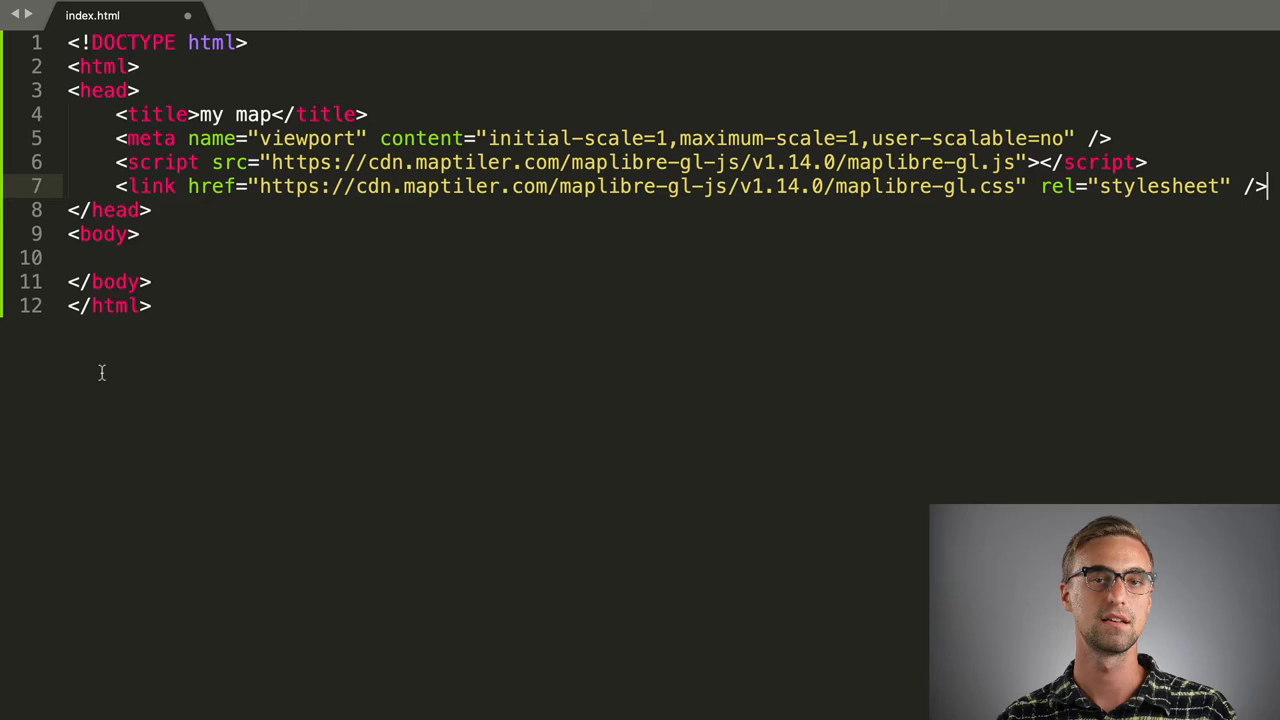
# Add <div id="map"> and style #map with position absolute and top/right/bottom/left 0
pyautogui.write('<div')
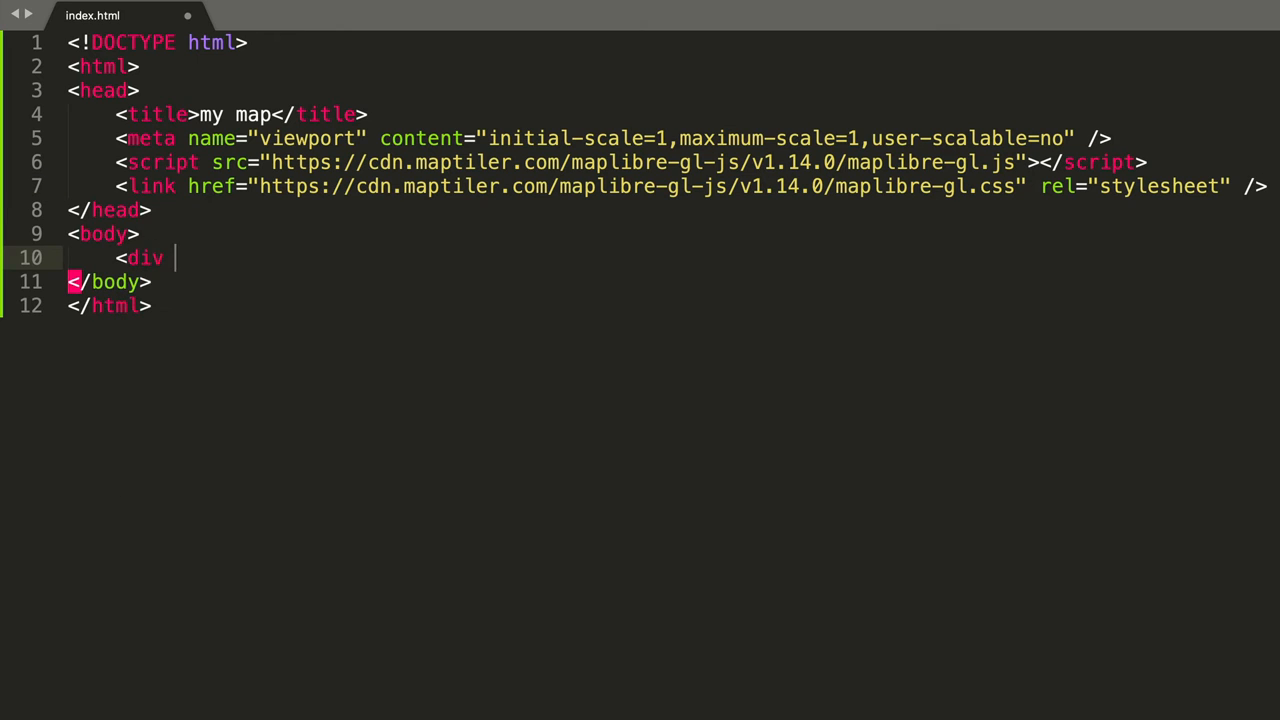
pyautogui.write('id="map"')
pyautogui.write('<style> <')
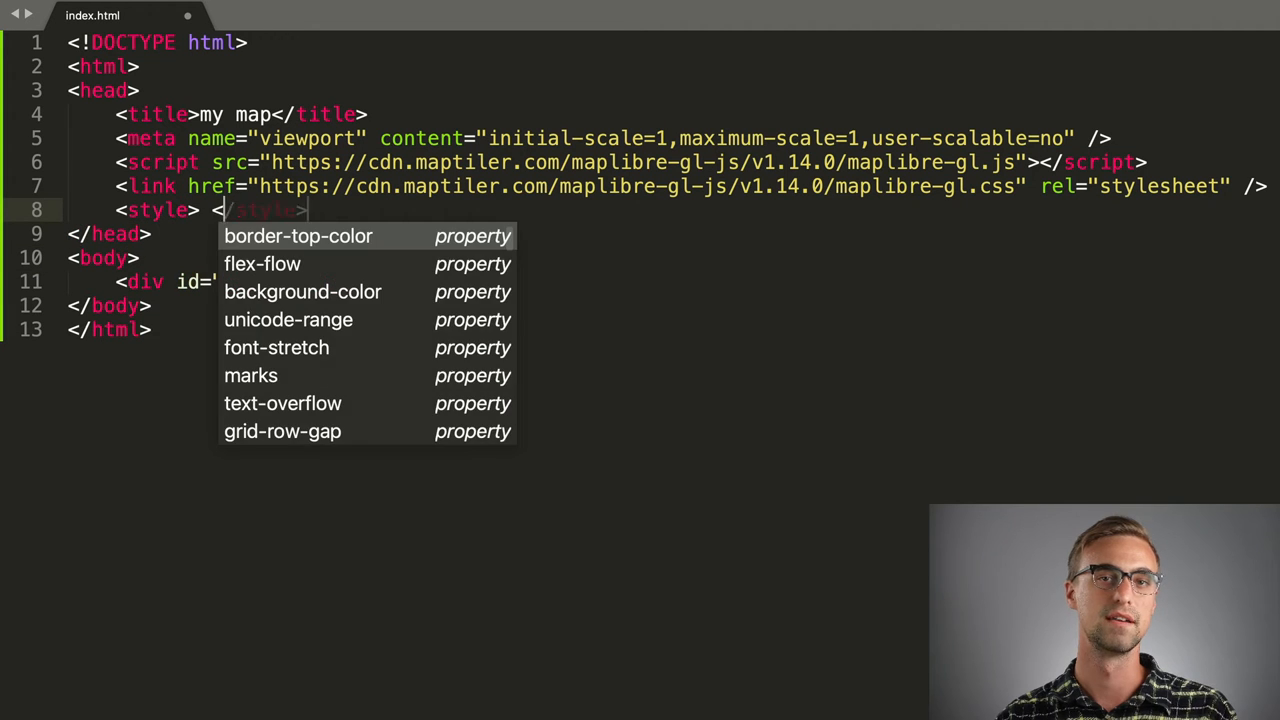
pyautogui.write('#map')
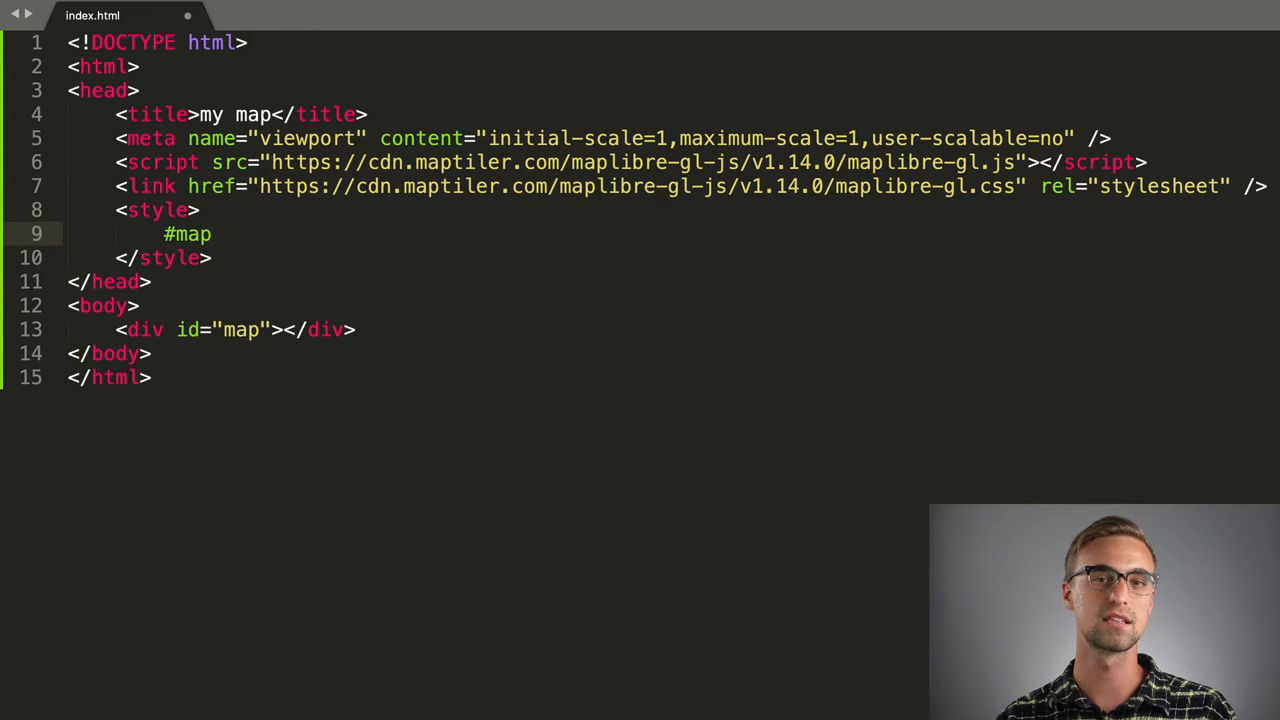
pyautogui.write('{position: absolute;')
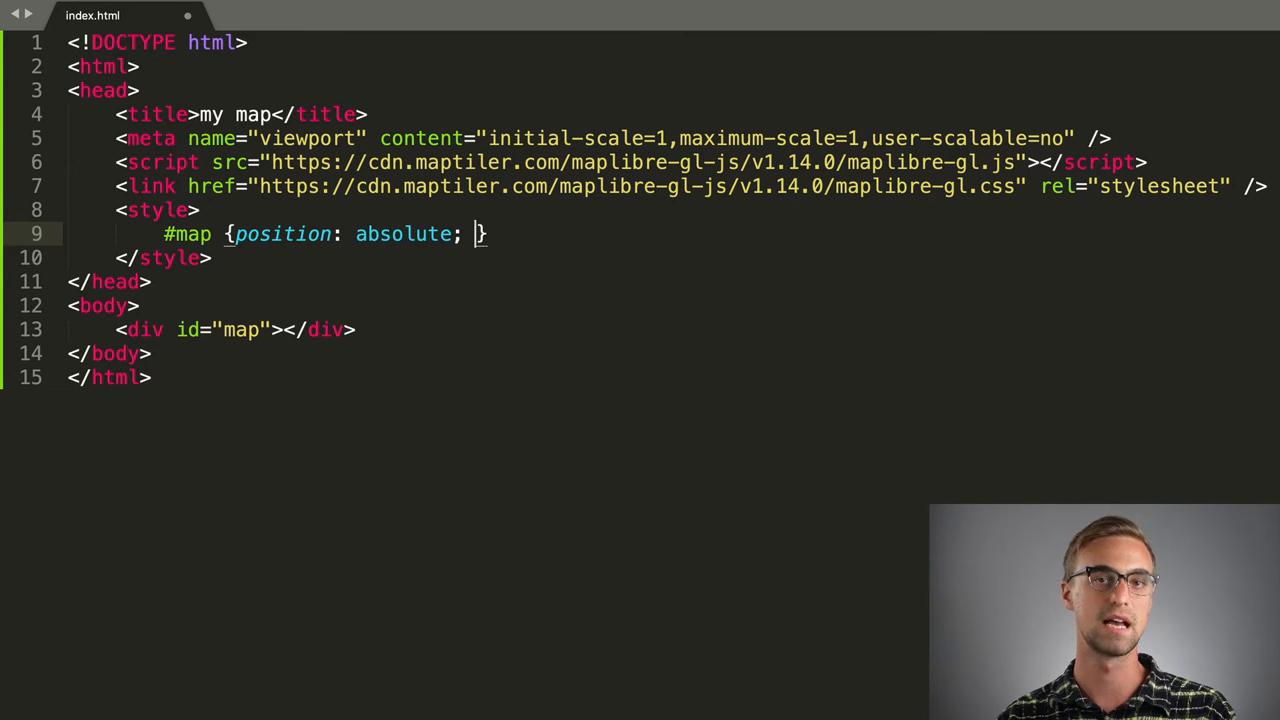
pyautogui.write('top: 0; right: 0;')
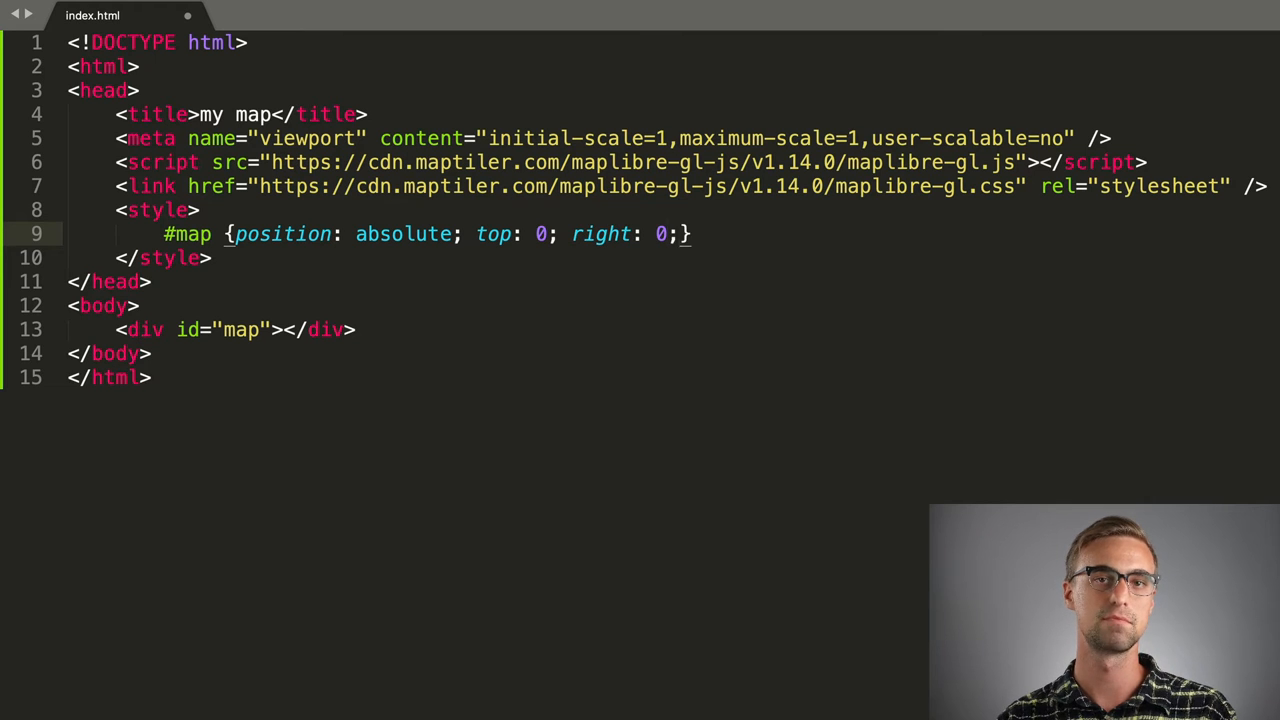
pyautogui.write('bottom: 0; left: 0;')
pyautogui.write('<script type="text/javascript">')
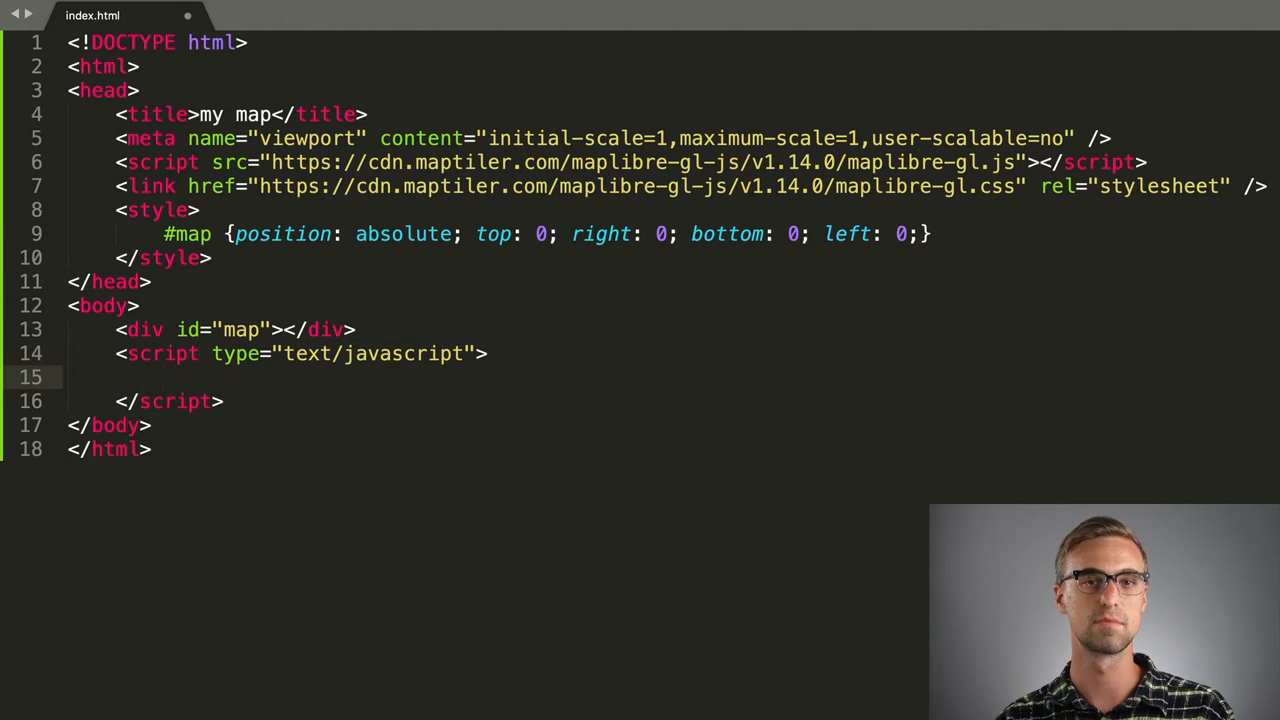
# Write var map = new maplibregl.Map with container 'map', style: and center [0.11, 51.49]
pyautogui.write('var map')
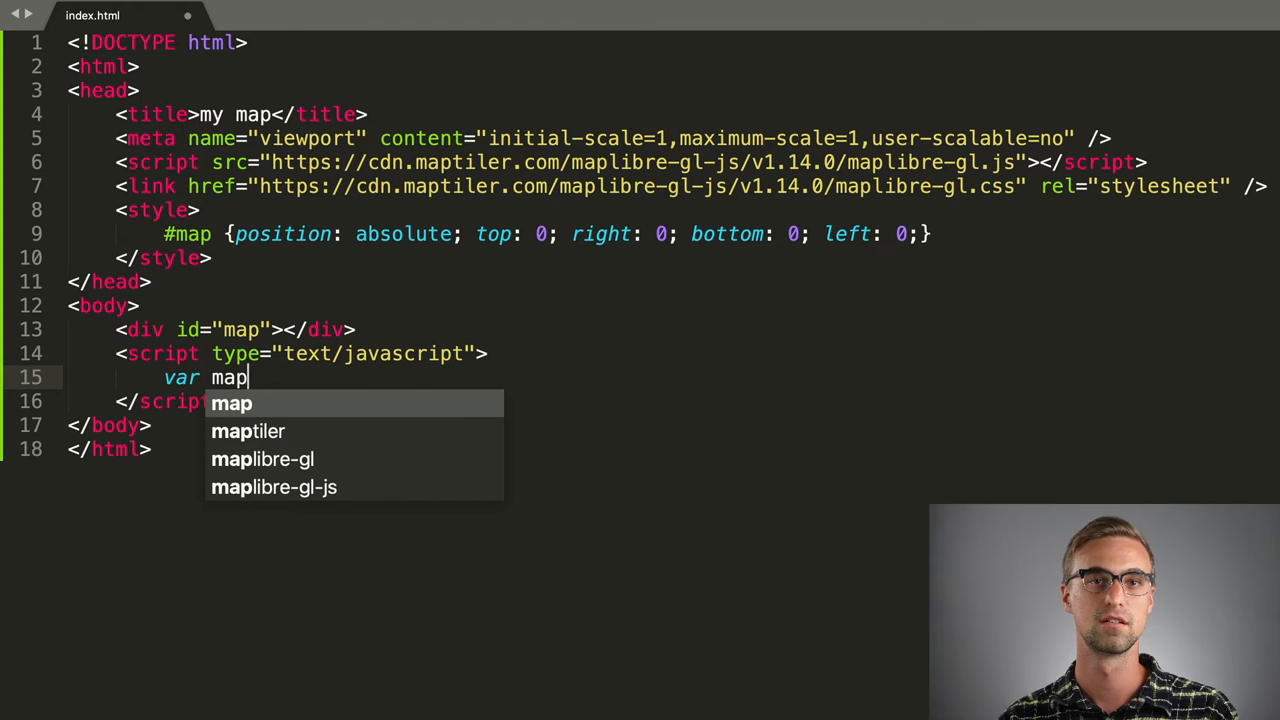
pyautogui.write('= new')
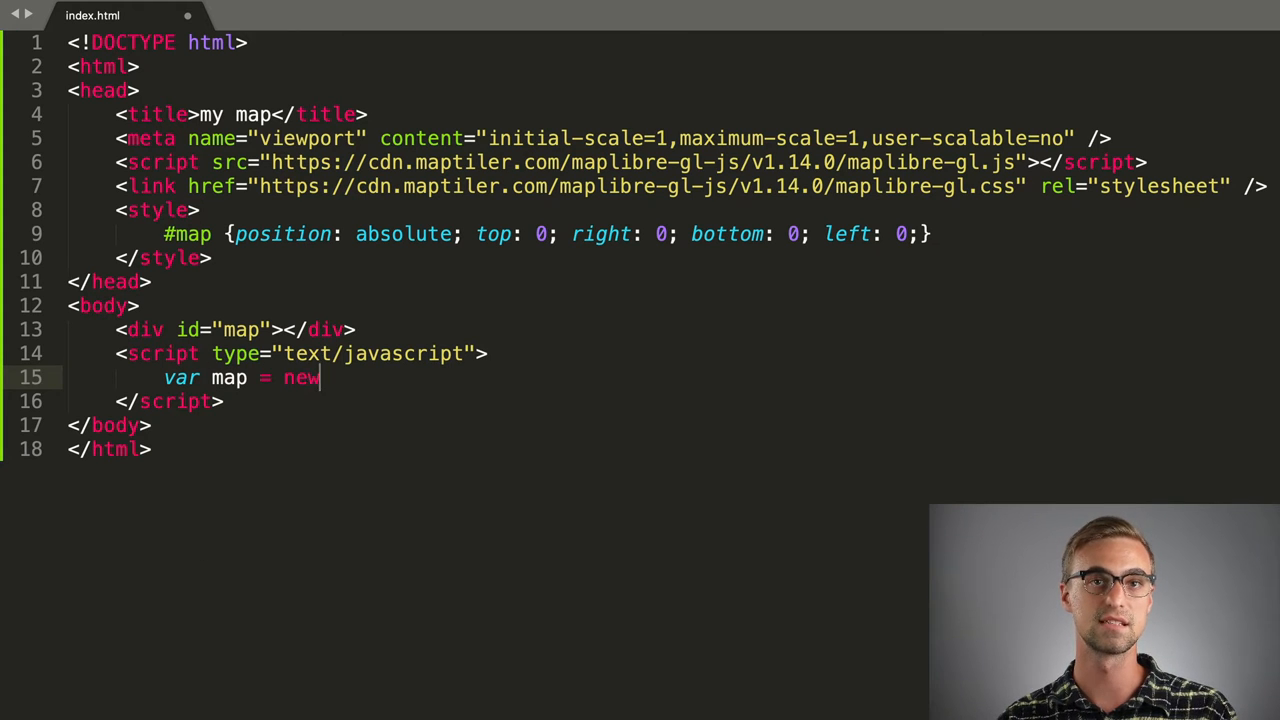
pyautogui.write('maplibregl.Map({')
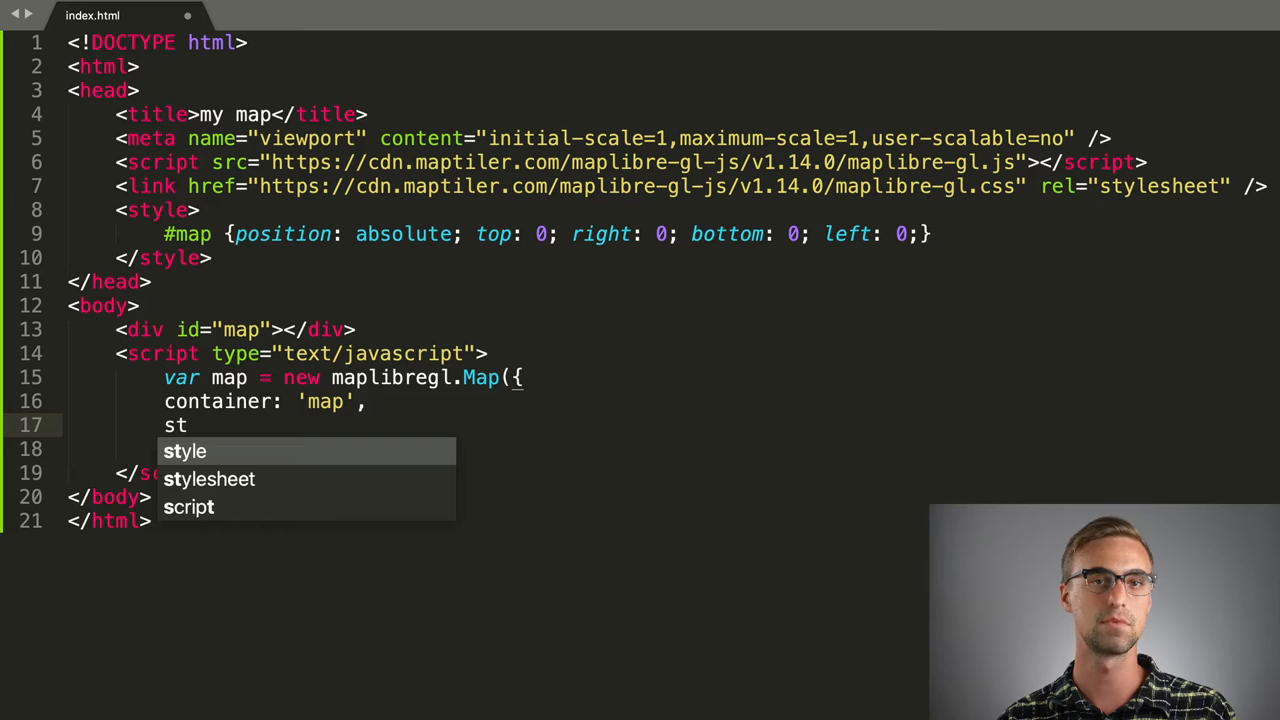
pyautogui.write('style:')
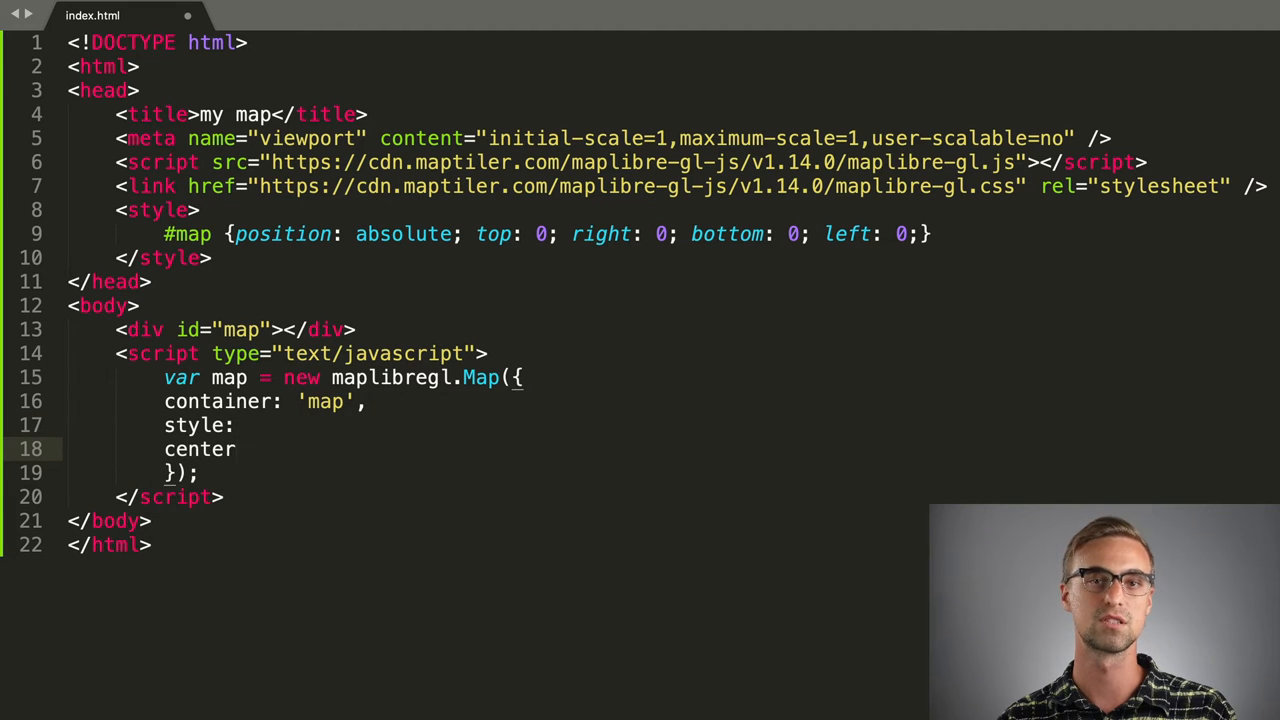
pyautogui.write('[0.11]')
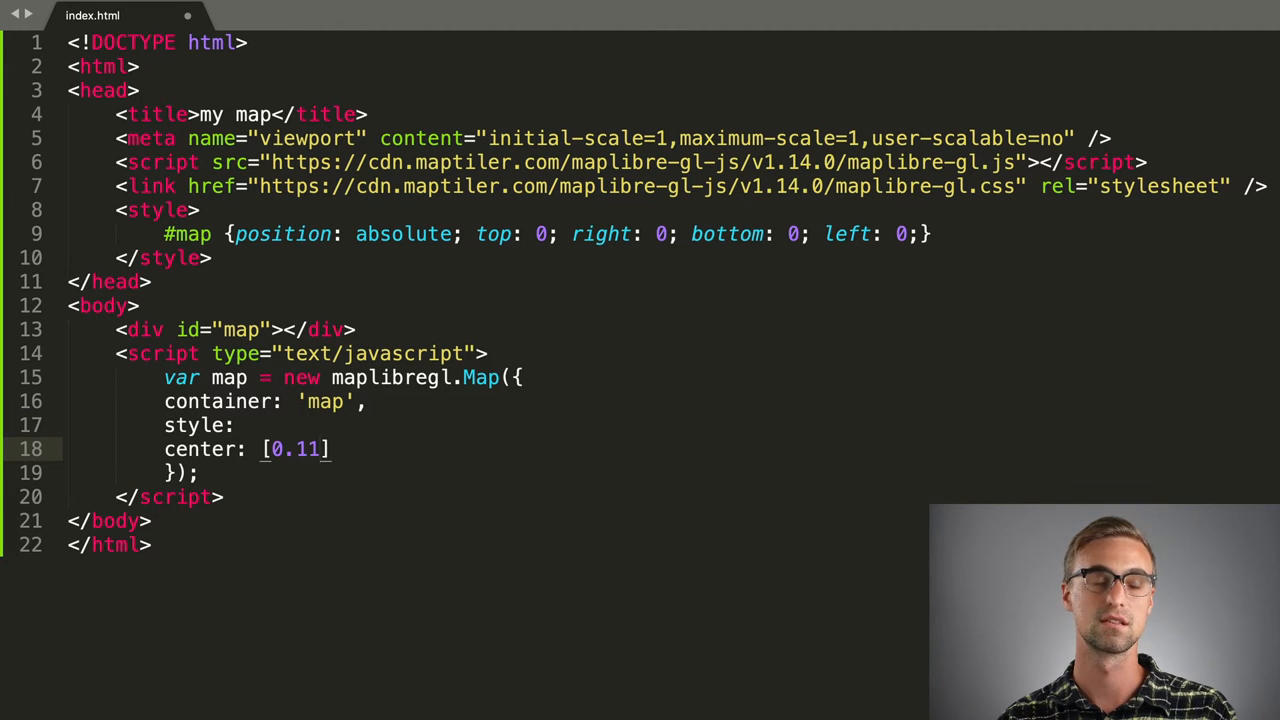
pyautogui.write(', 51.49')
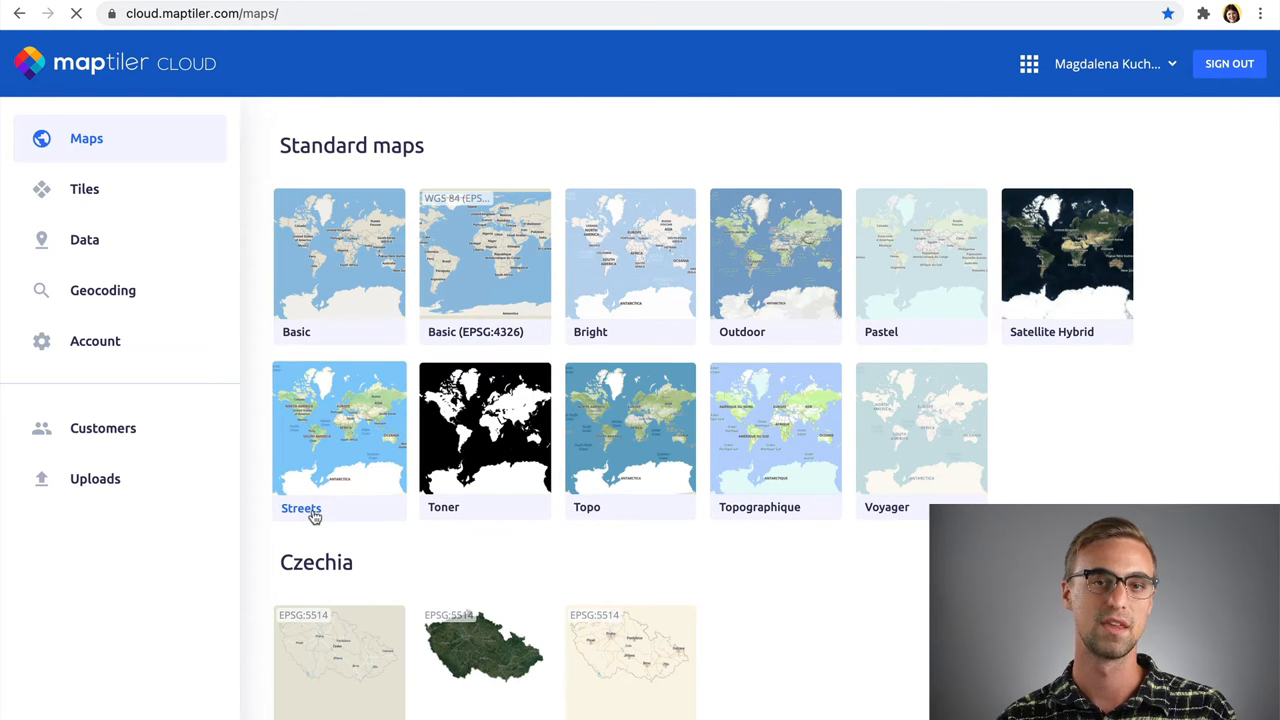
# Show the Streets map's "Use vector style" section with the style.json URL
pyautogui.click(340, 430)
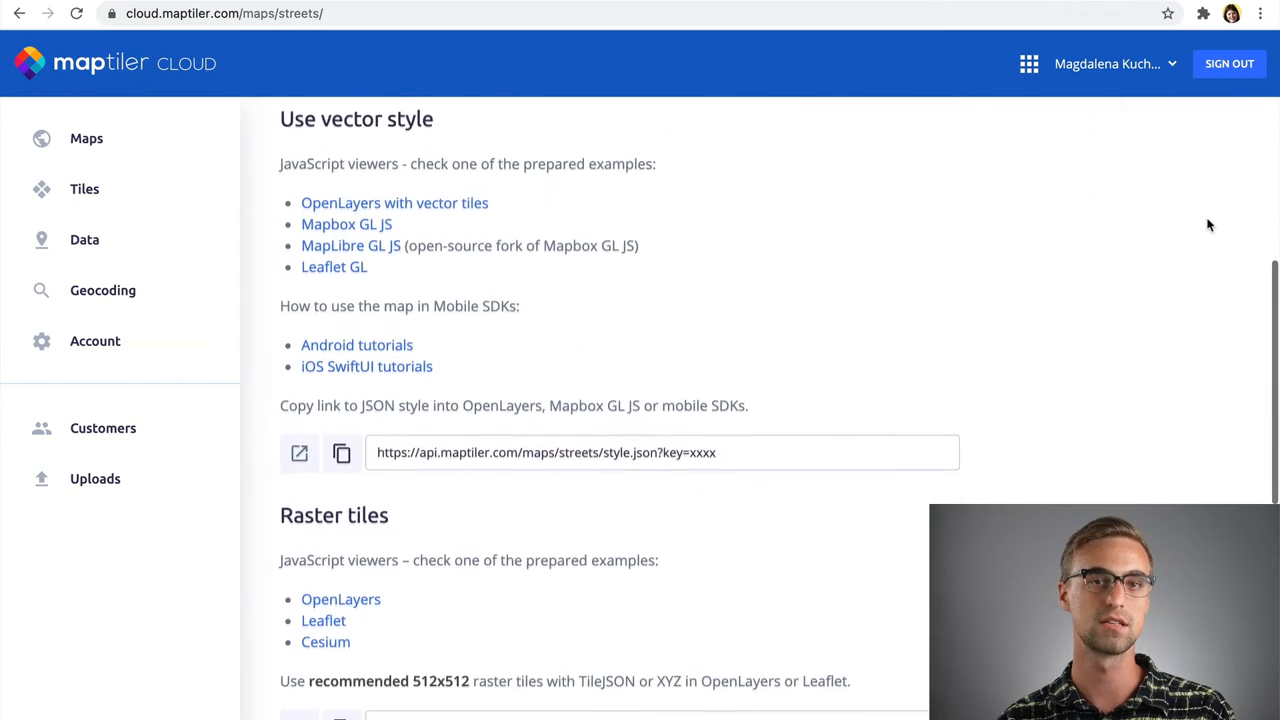
pyautogui.scroll(-3)
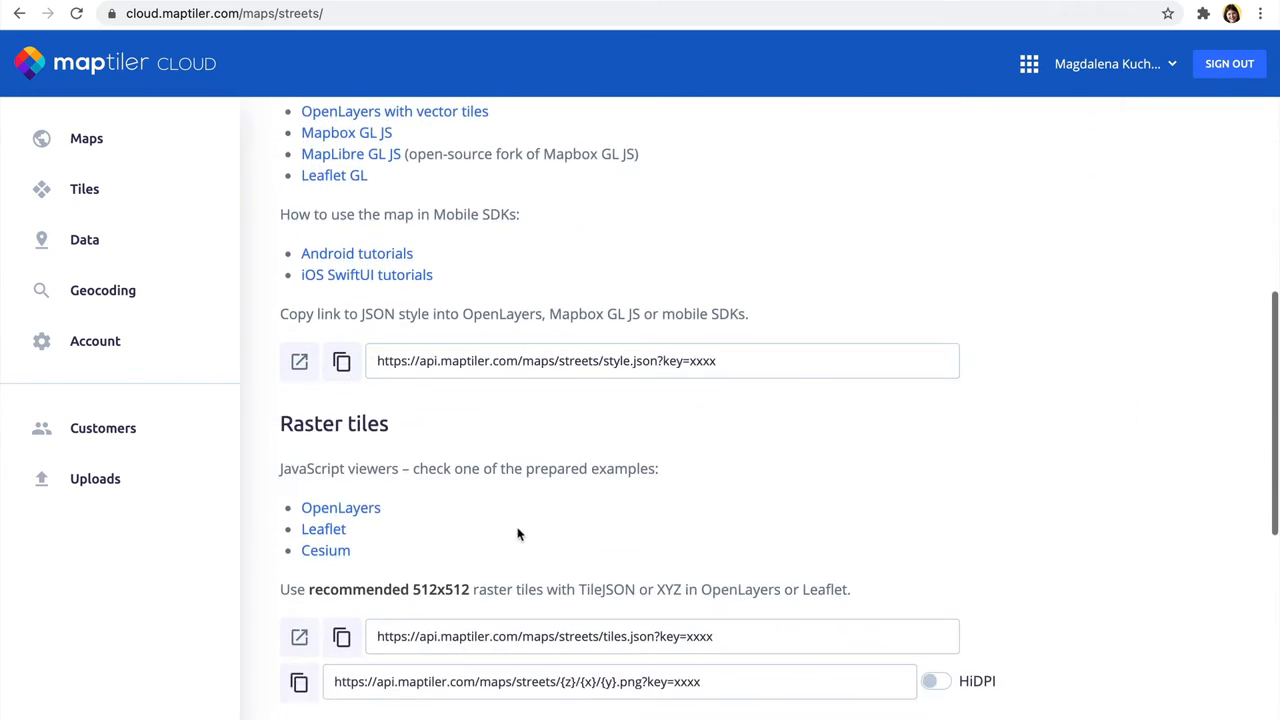
pyautogui.click(342, 360)
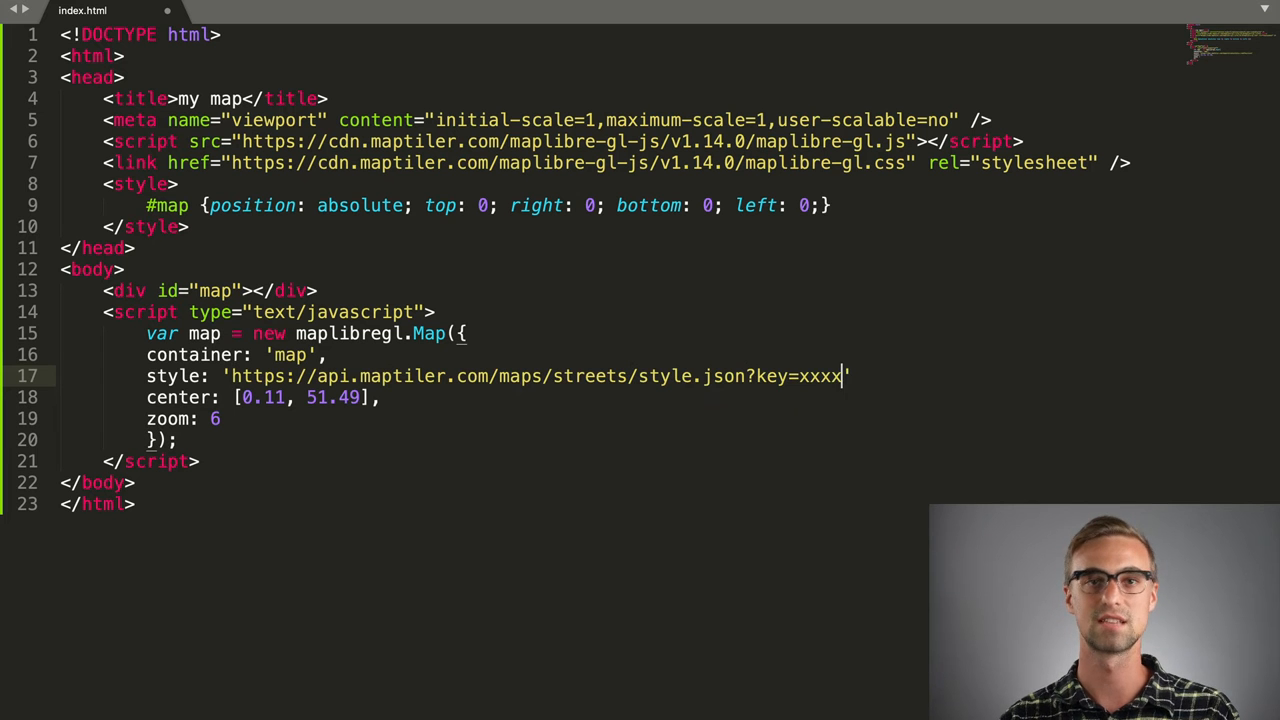
# Add commas after the style URL line and the zoom value in the map options
pyautogui.write(',')
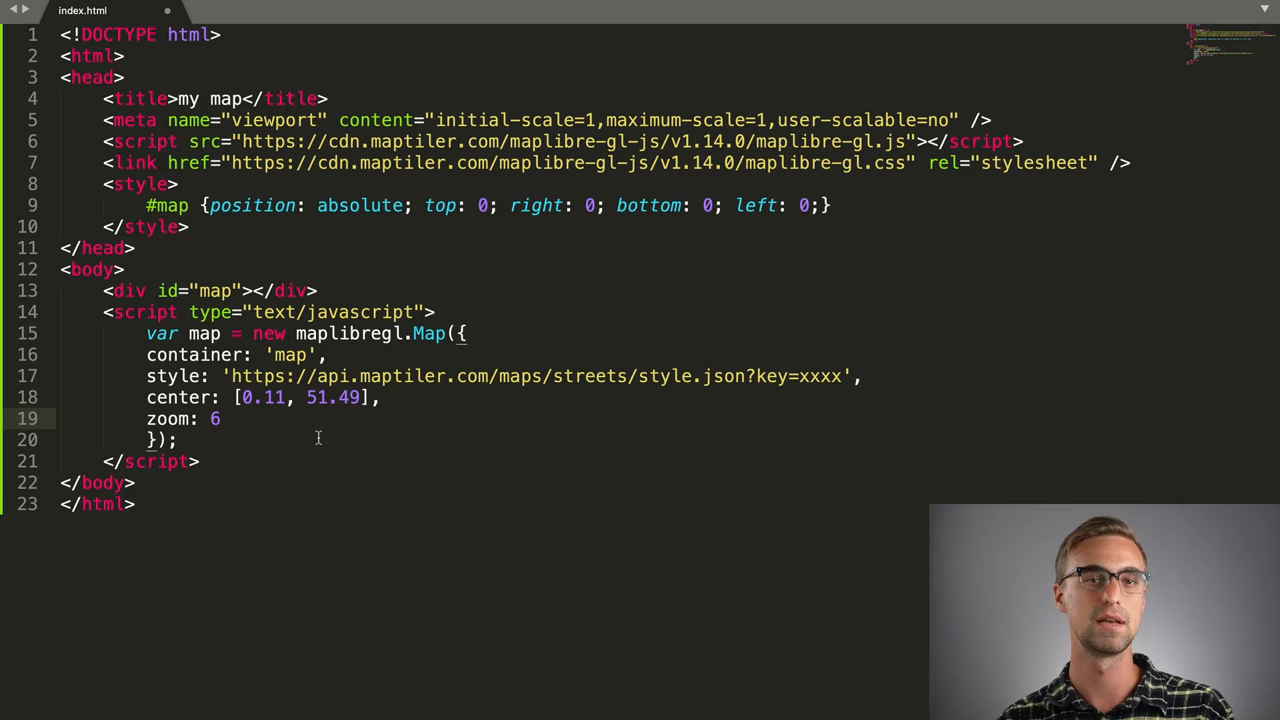
pyautogui.write(',')
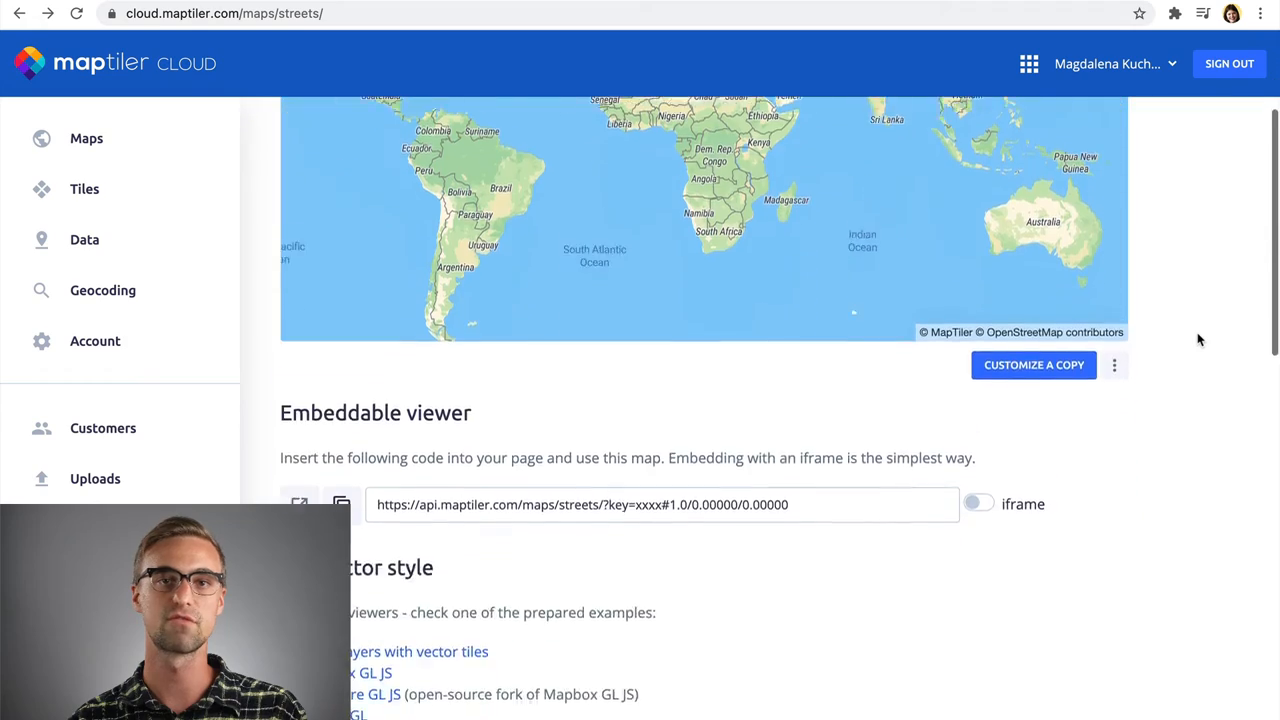
# Scroll the Streets page to the map preview showing MapTiler and OpenStreetMap attribution
pyautogui.scroll(-3)
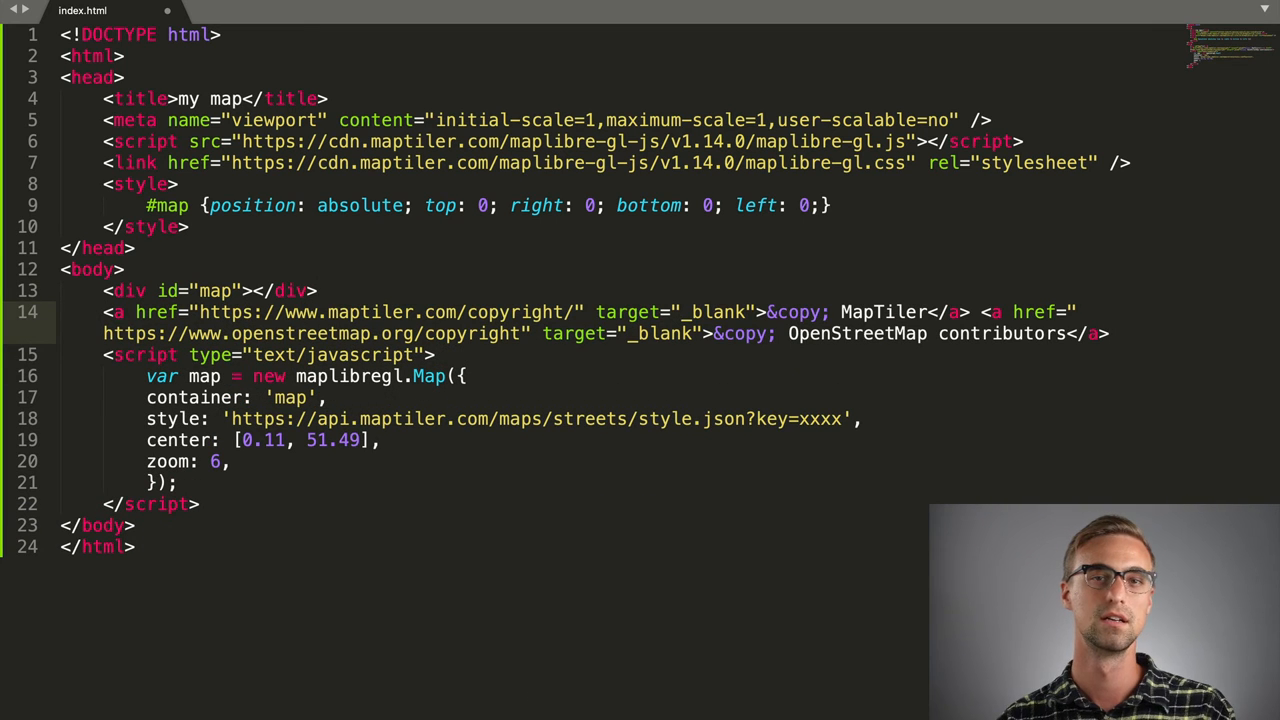
# Add var london = new maplibregl.Marker().setLngLat([0.11, 51.49]).addTo(map) and view the pin near London
pyautogui.write('var')
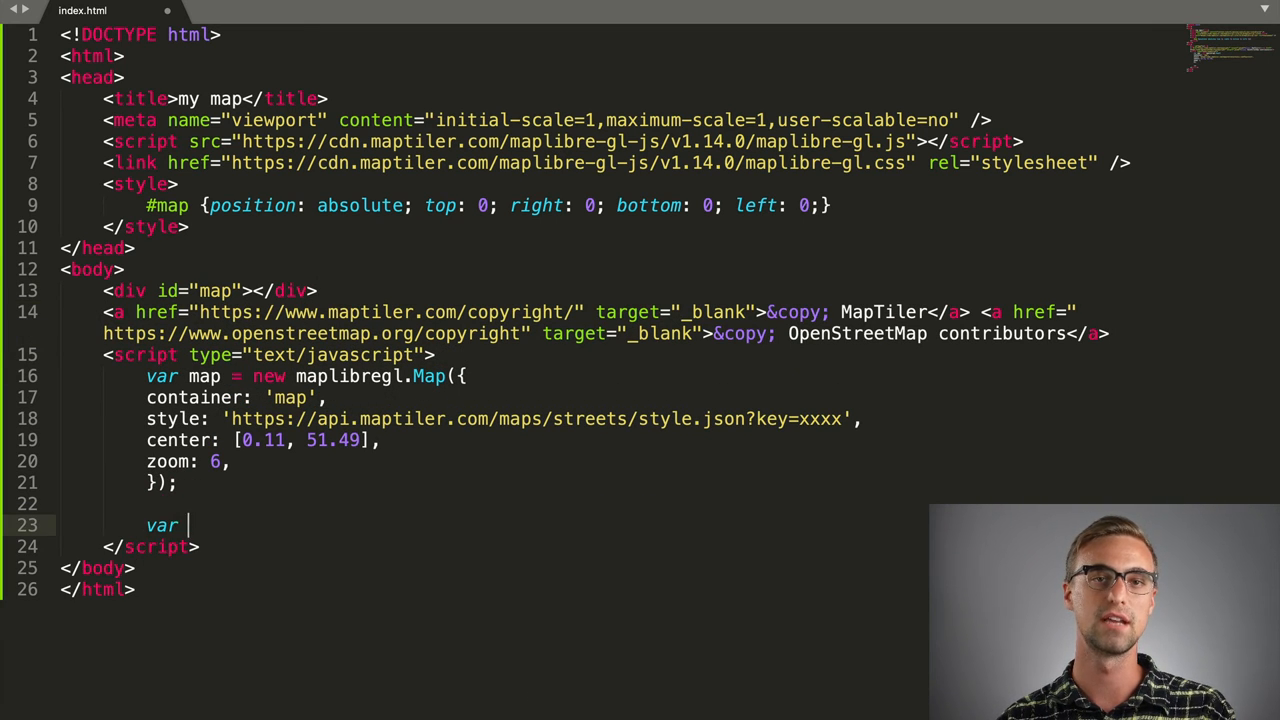
pyautogui.write('london =')
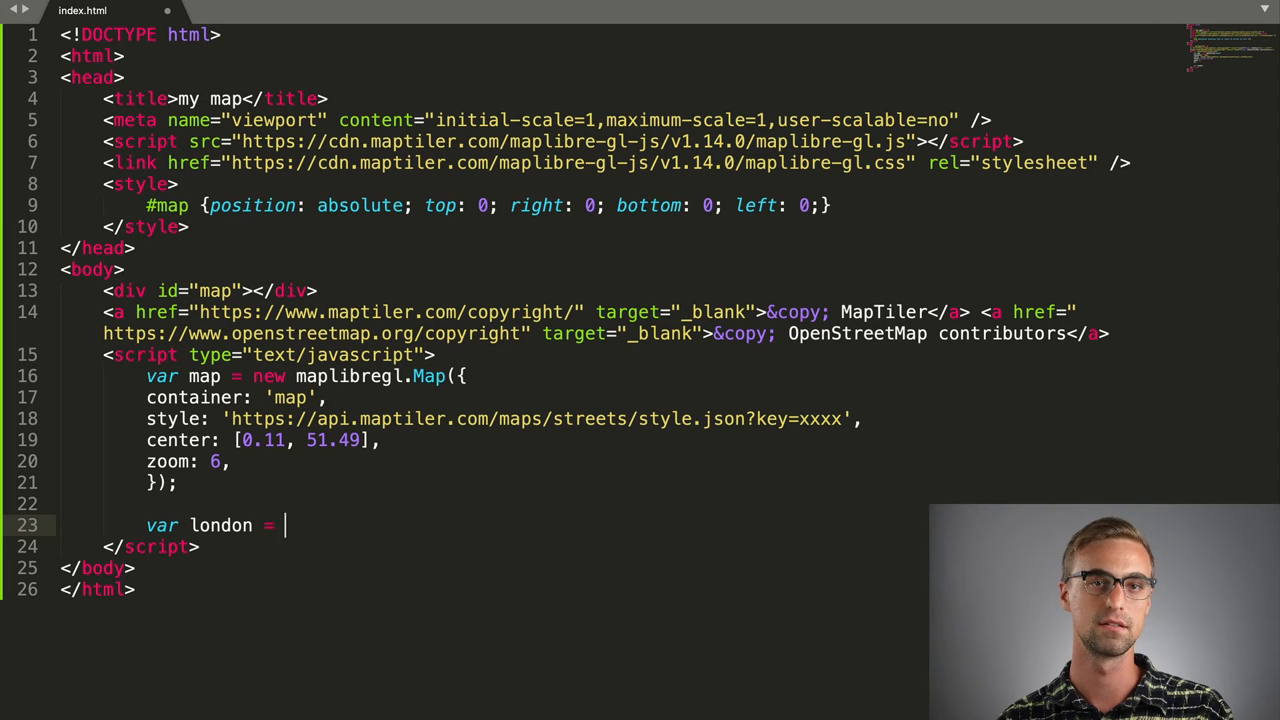
pyautogui.write('new maplibregl')
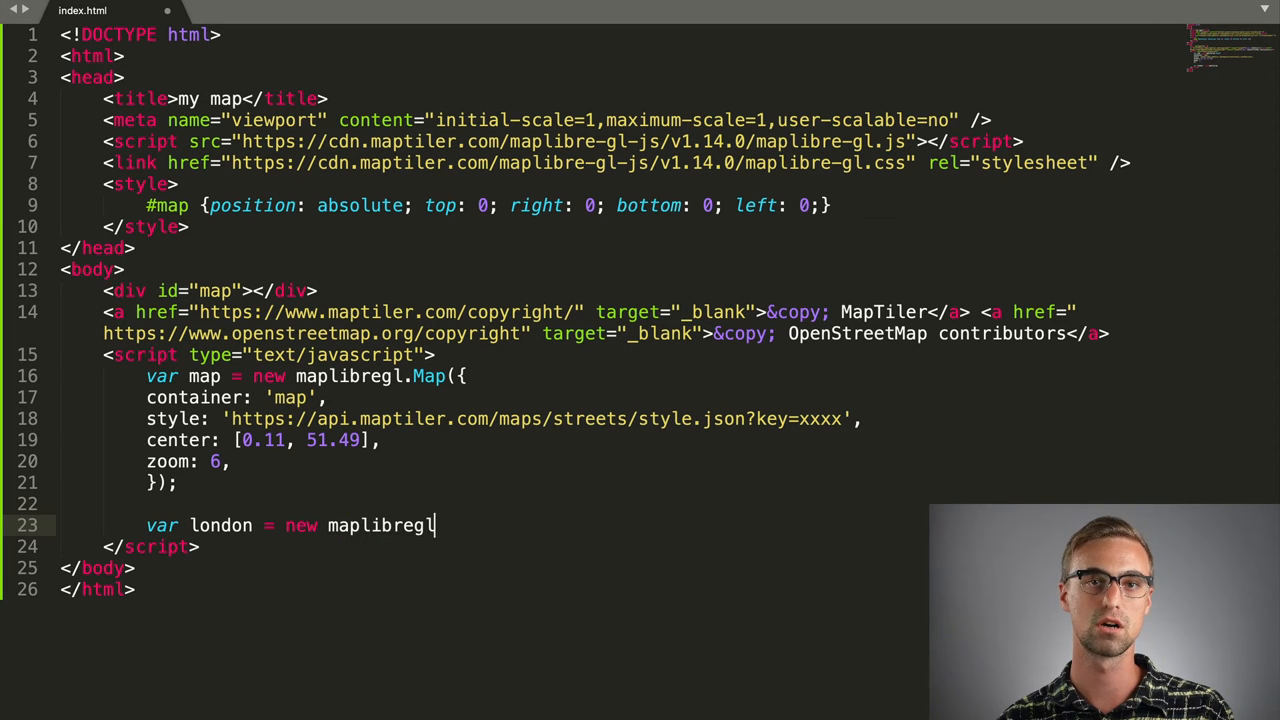
pyautogui.write('.Marker()')
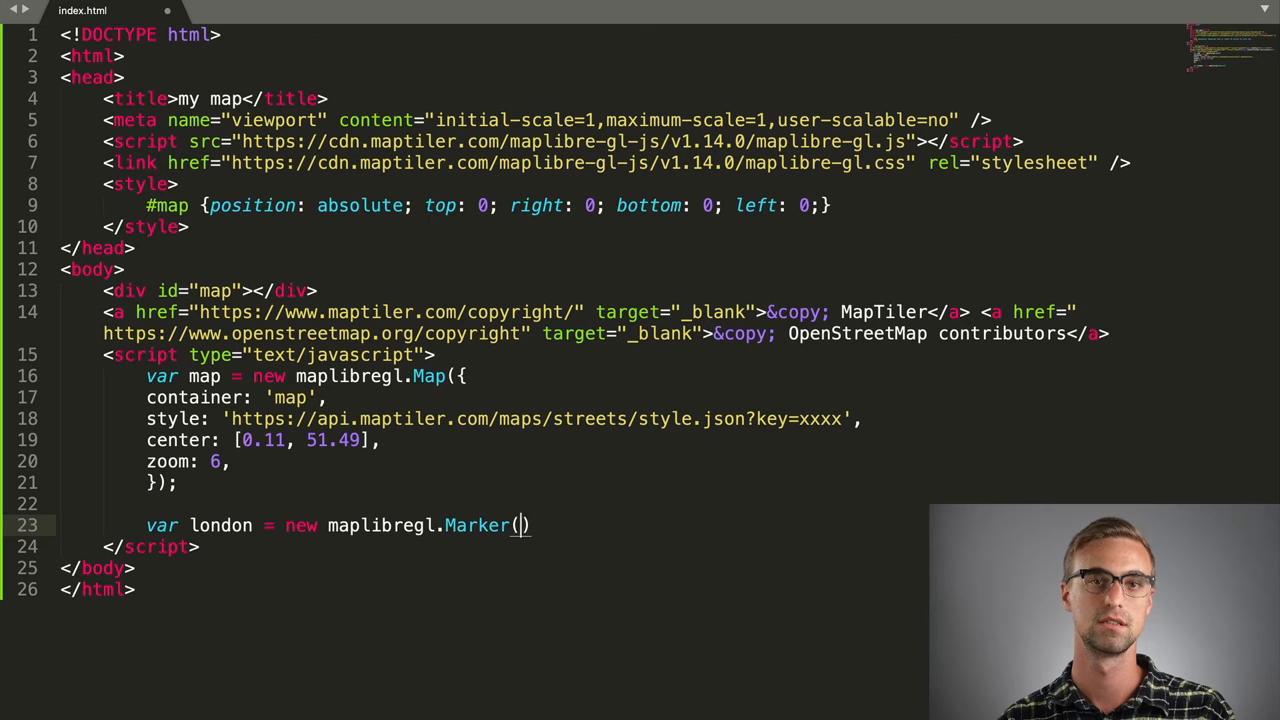
pyautogui.write('.setLn')
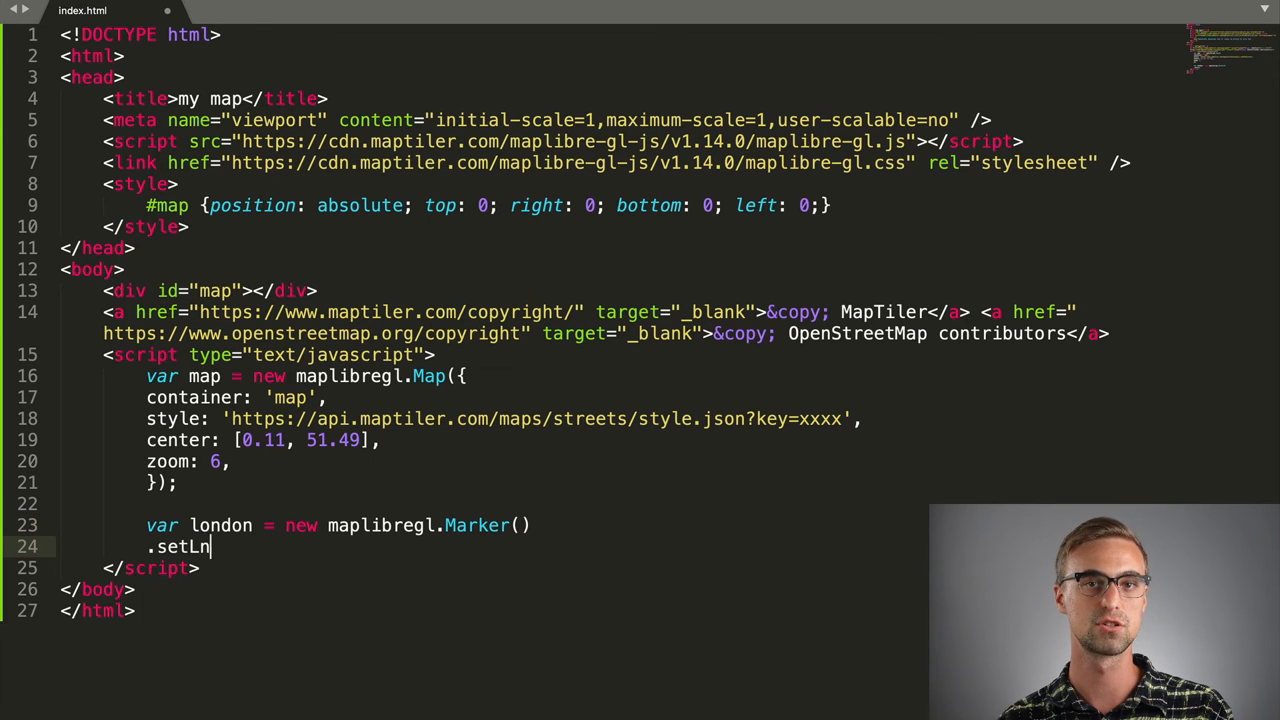
pyautogui.write('gLat([0.')
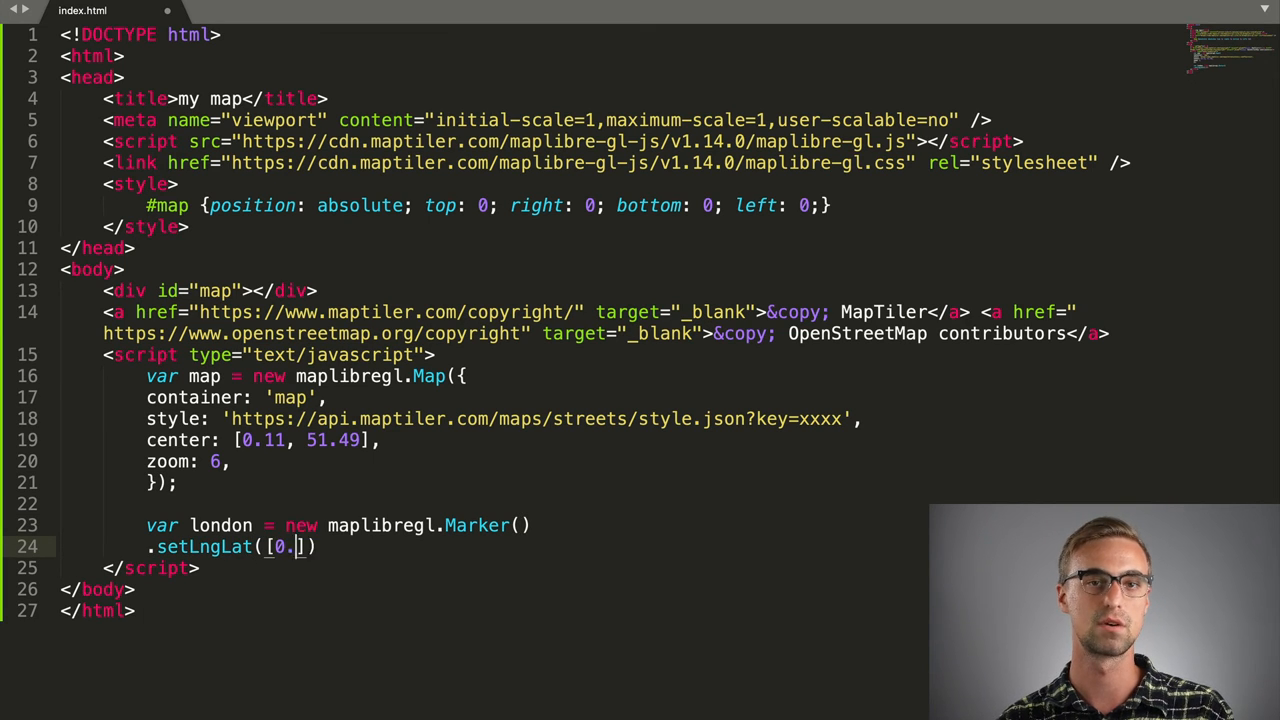
pyautogui.write('11, 51.49')
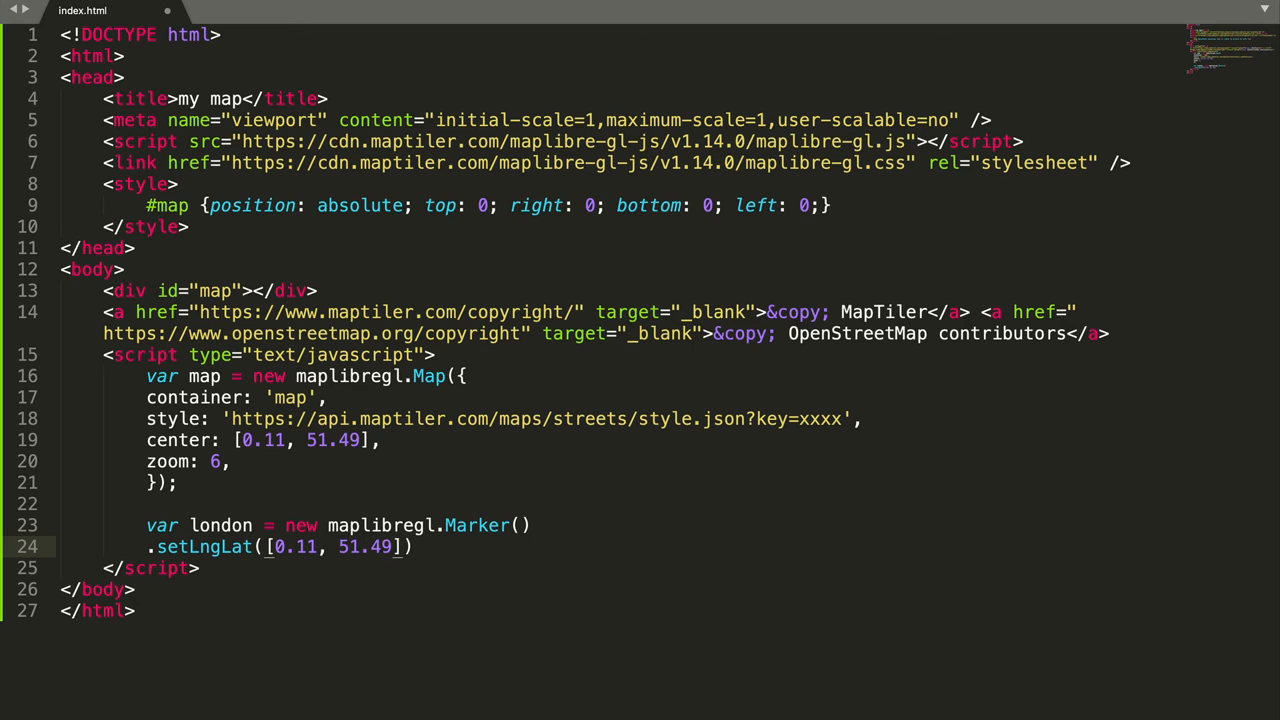
pyautogui.write('.addTo')
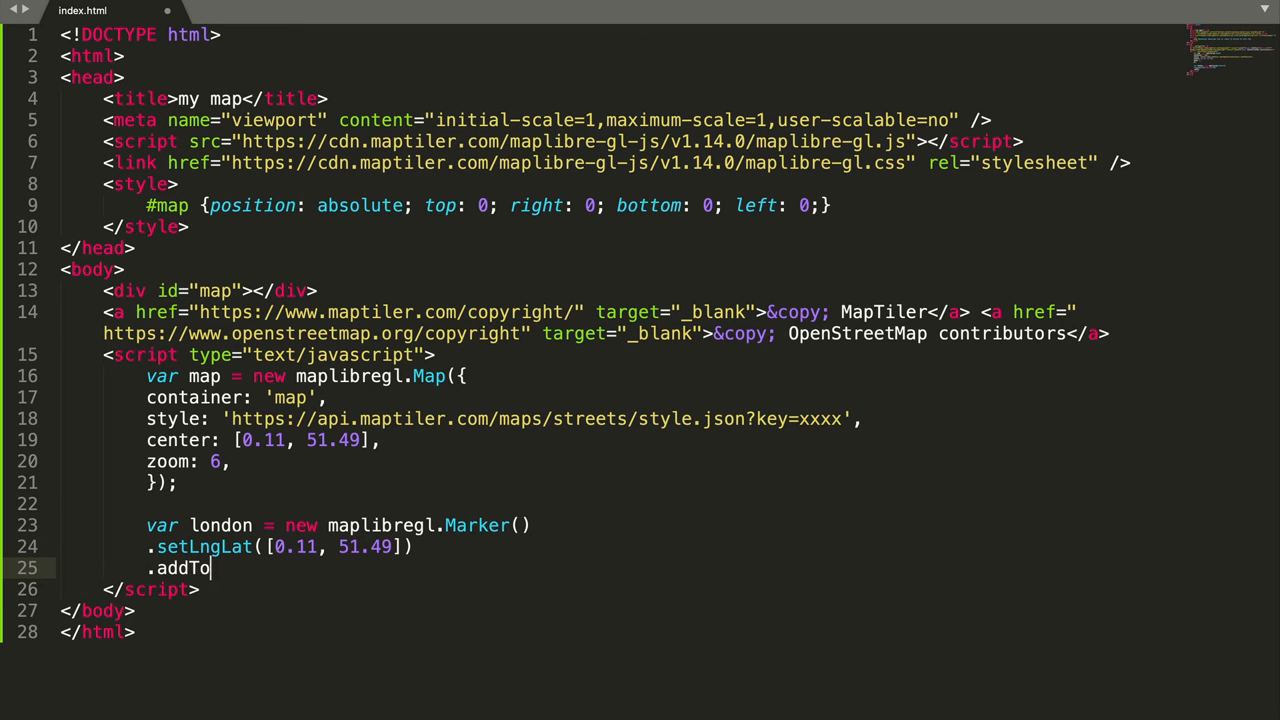
pyautogui.write('(map)')
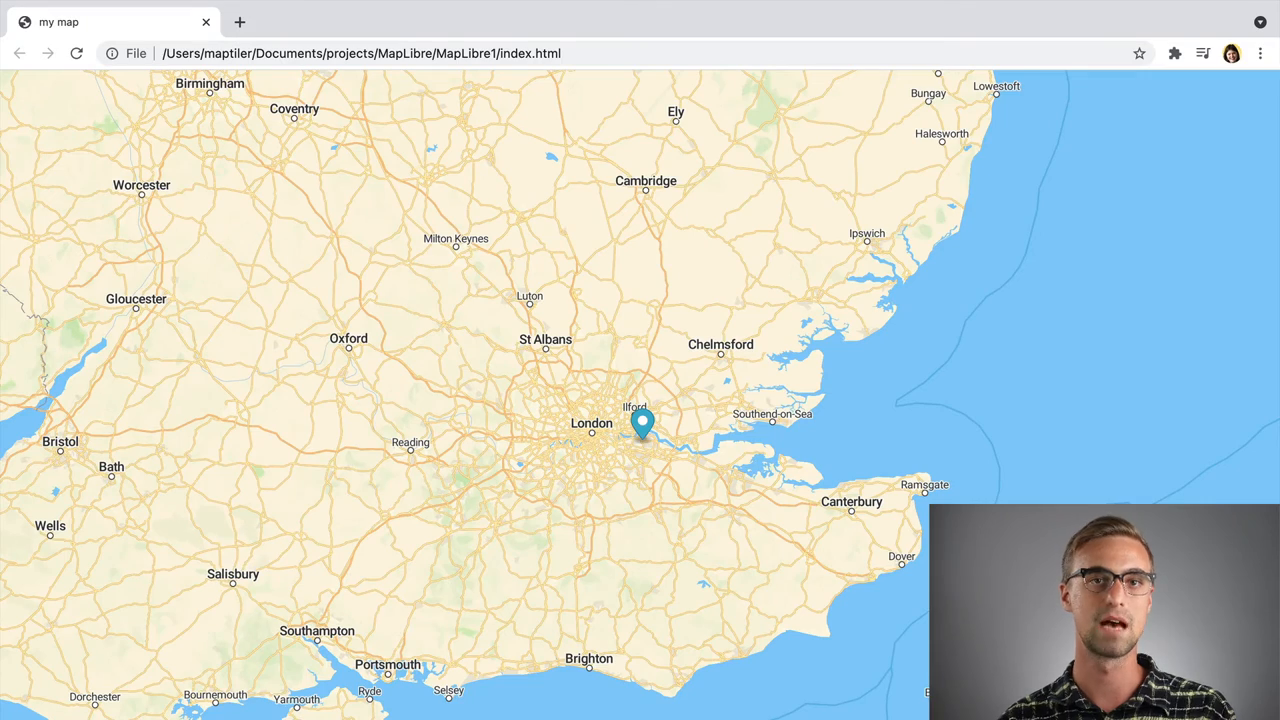
pyautogui.scroll(-3)
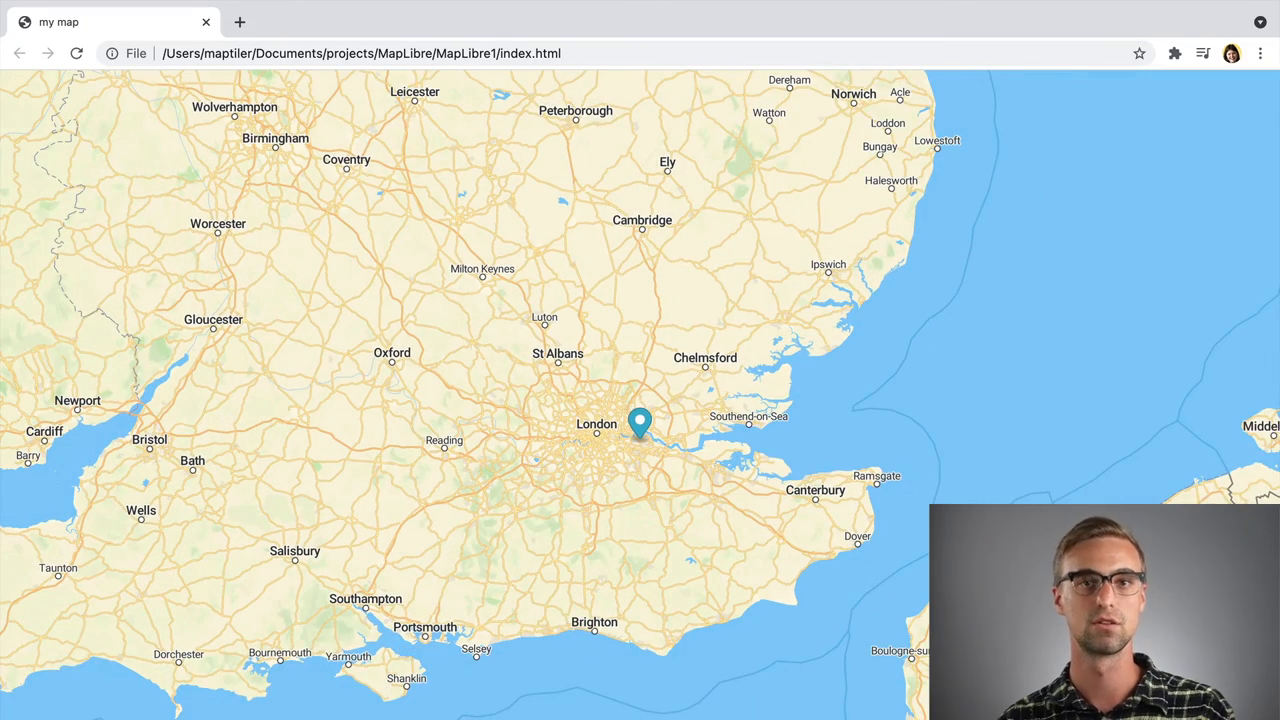